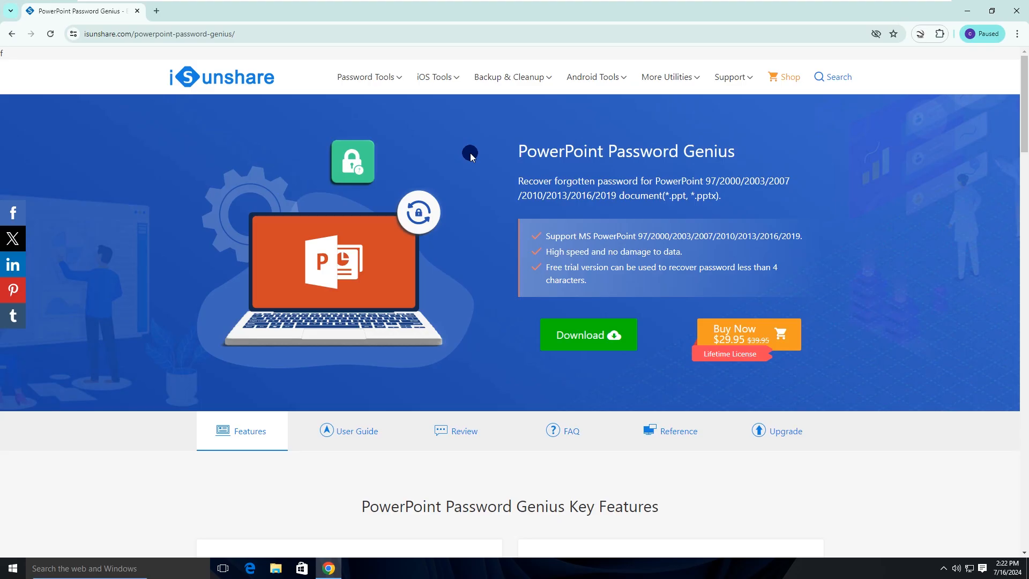
Review the product page in Chrome, then load sample.ppt from the Desktop into the recovery tool.
{"action": "left_click", "coordinate": [158, 34]}
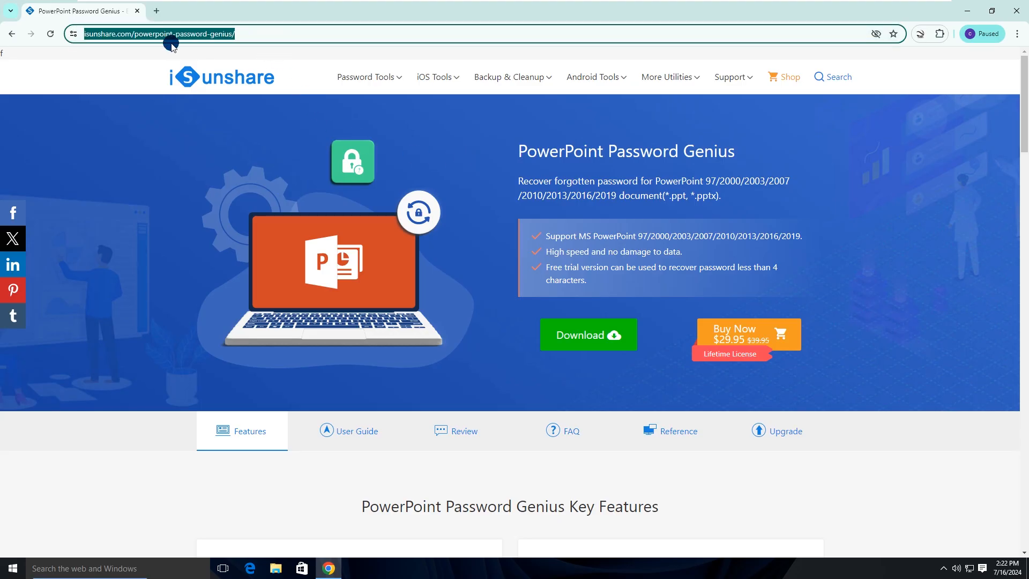
{"action": "mouse_move", "coordinate": [468, 133]}
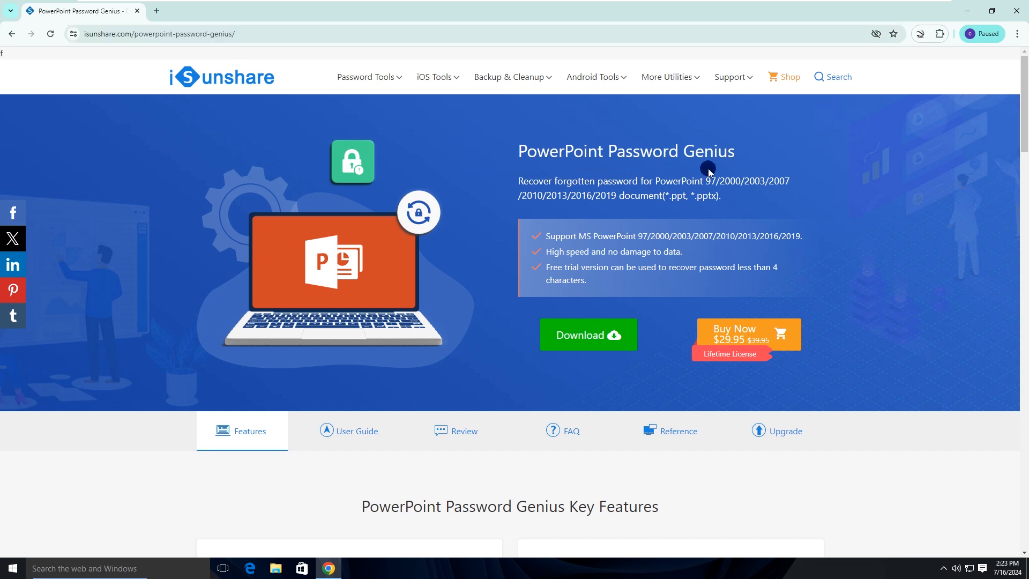
{"action": "mouse_move", "coordinate": [607, 341]}
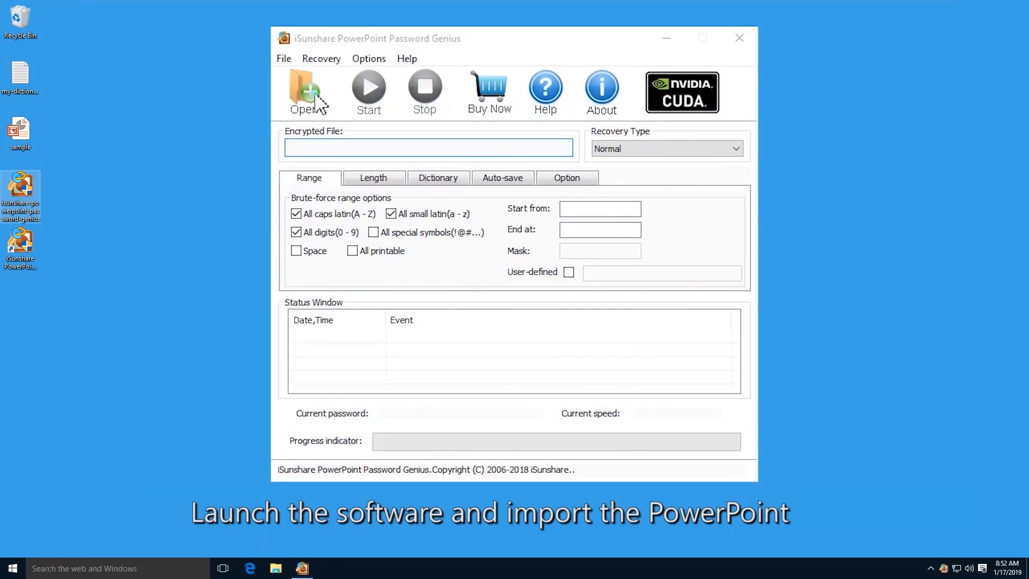
{"action": "left_click", "coordinate": [307, 90]}
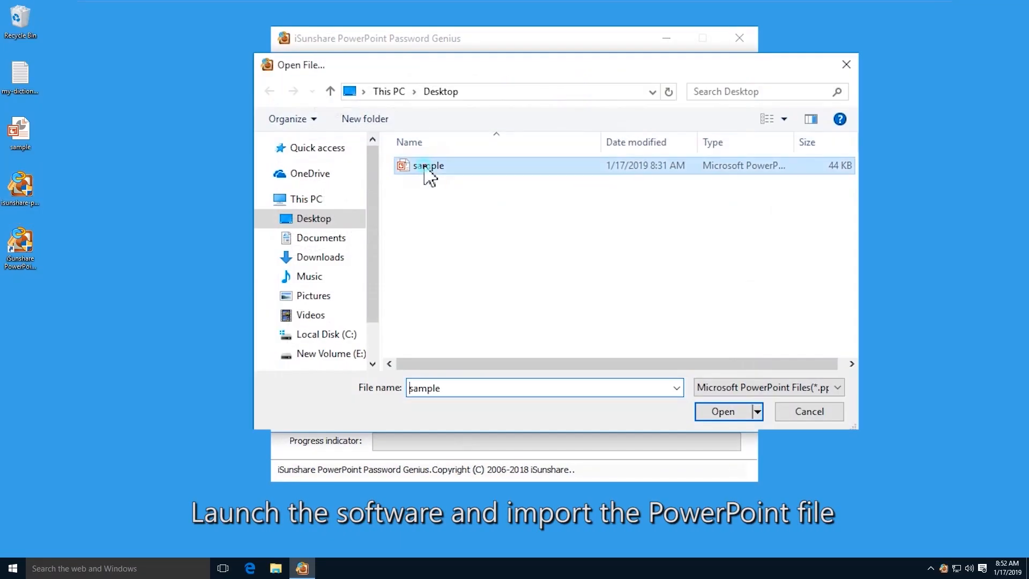
{"action": "left_click", "coordinate": [722, 412]}
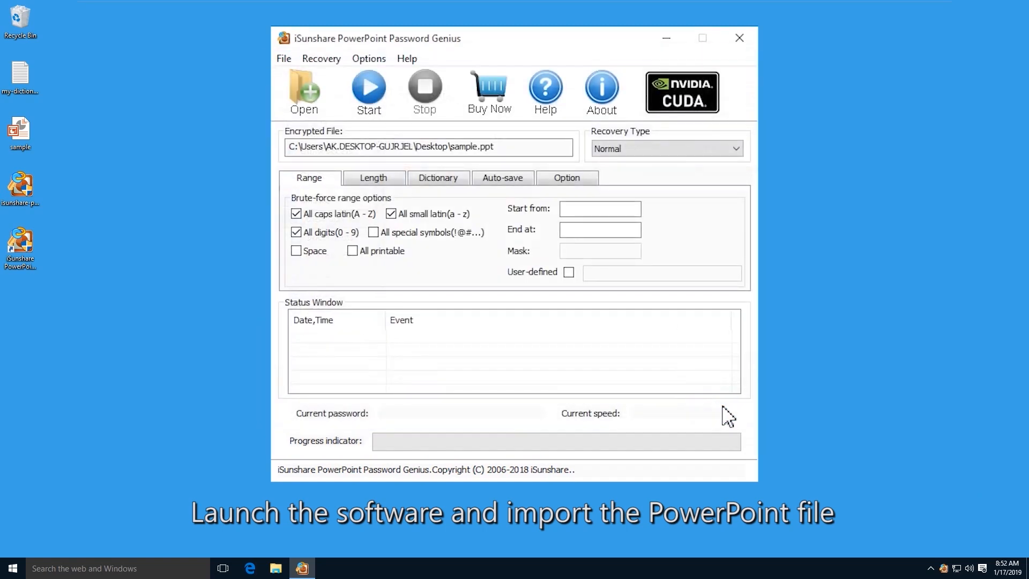
{"action": "left_click", "coordinate": [733, 148]}
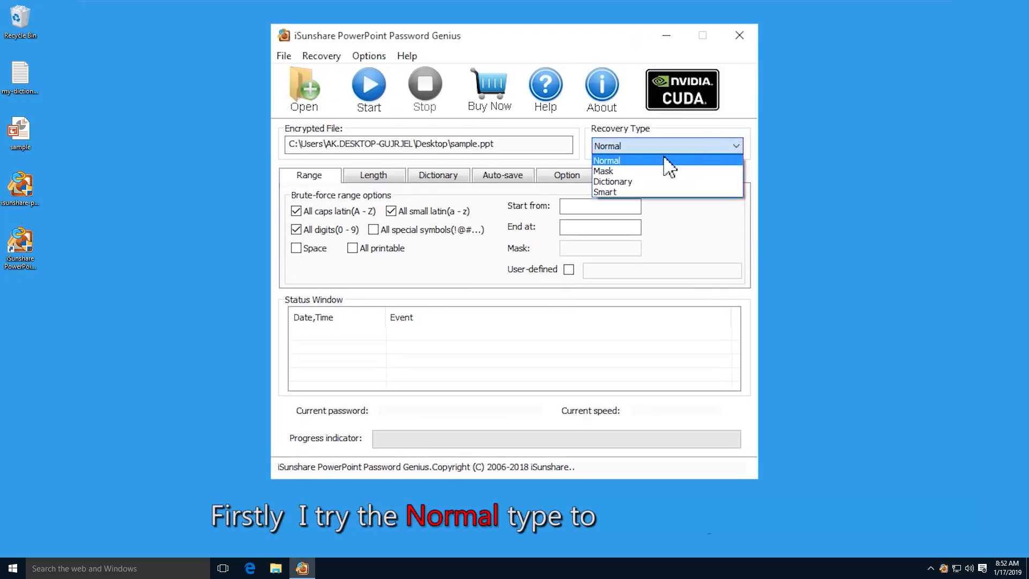
{"action": "mouse_move", "coordinate": [653, 172]}
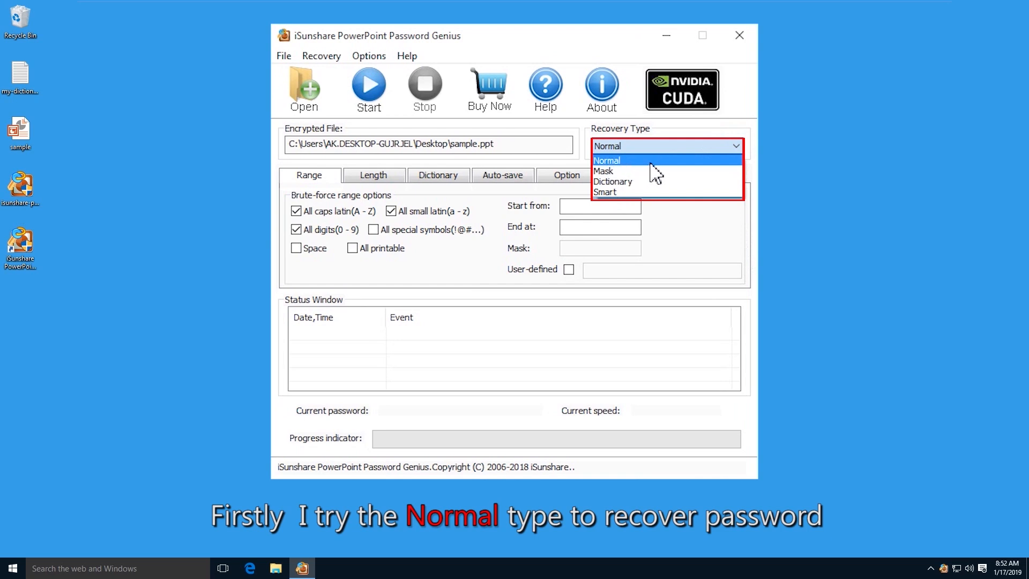
Keep Normal recovery, include caps with small latin and digits, check Length, and start recovery.
{"action": "left_click", "coordinate": [607, 159]}
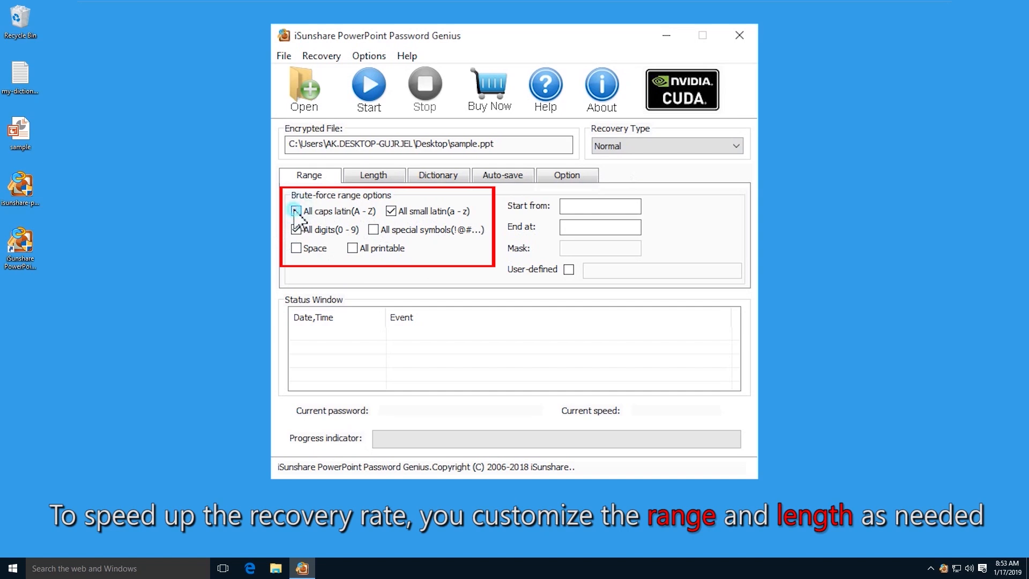
{"action": "left_click", "coordinate": [295, 211]}
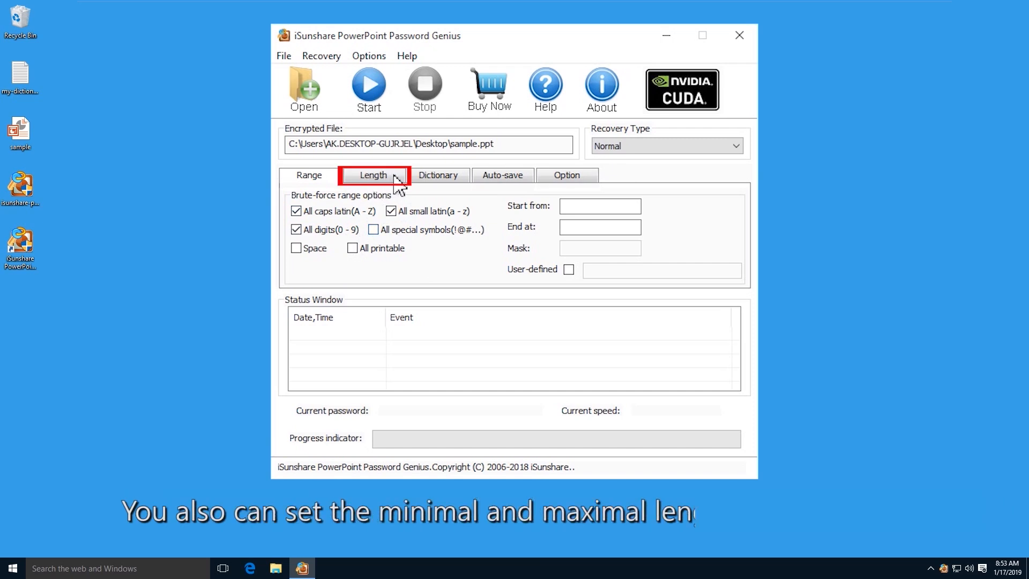
{"action": "left_click", "coordinate": [373, 175]}
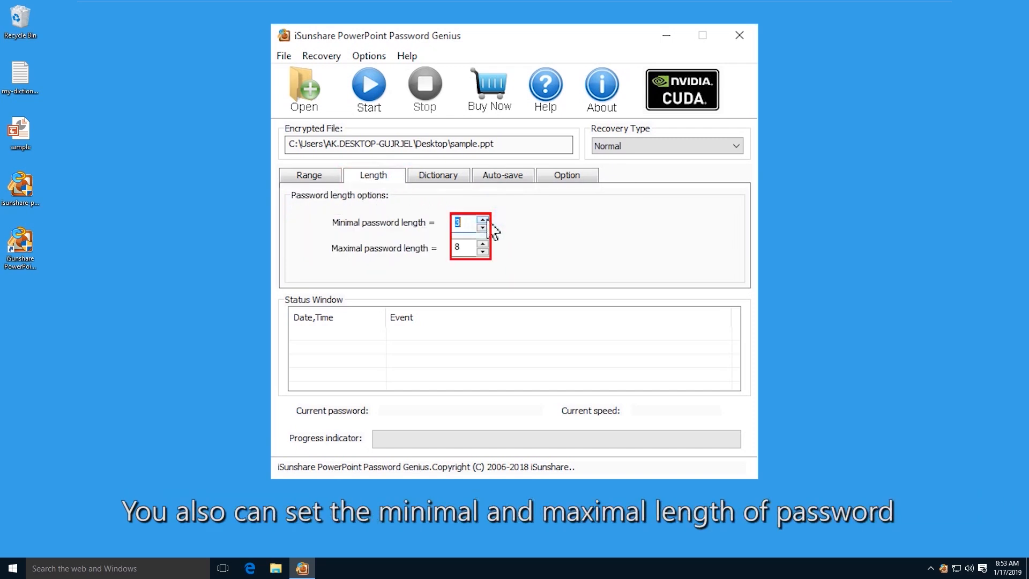
{"action": "left_click", "coordinate": [309, 174]}
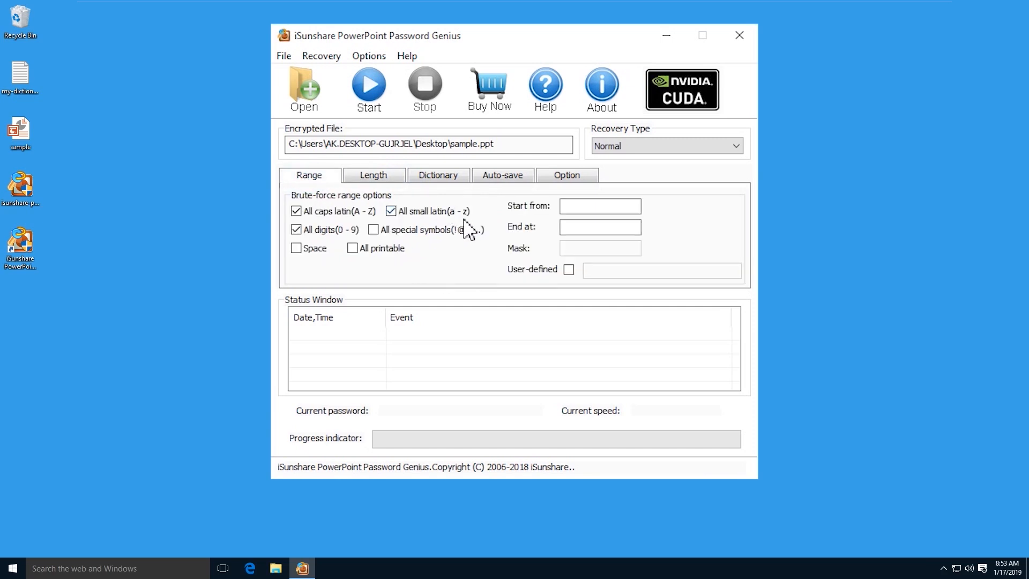
{"action": "mouse_move", "coordinate": [367, 86]}
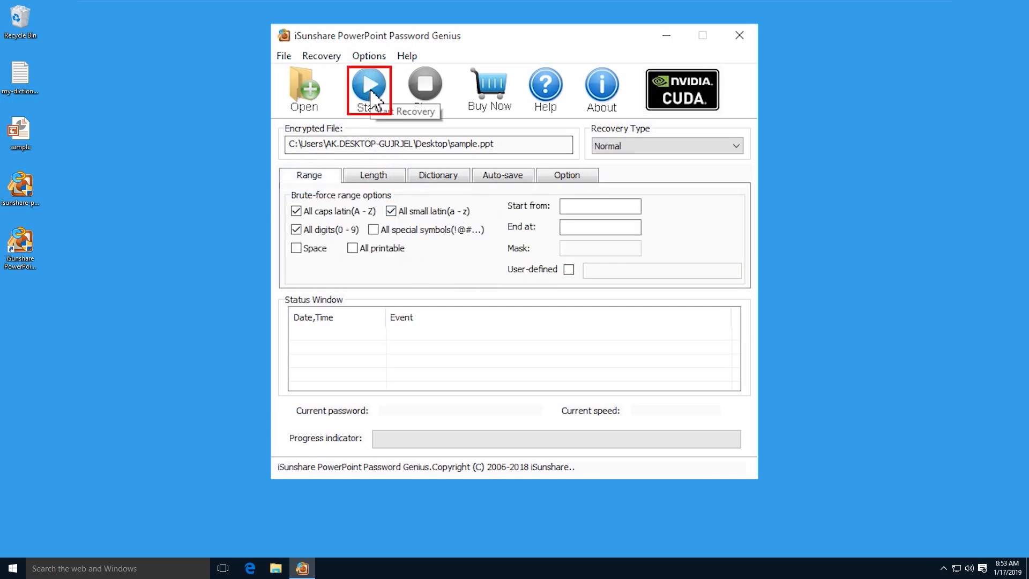
{"action": "left_click", "coordinate": [368, 89]}
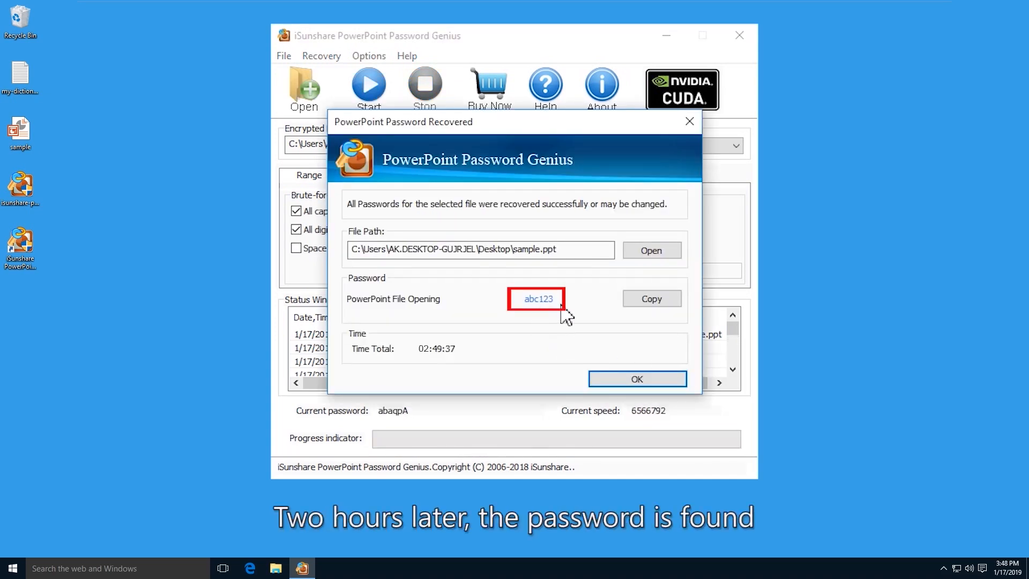
{"action": "mouse_move", "coordinate": [438, 373]}
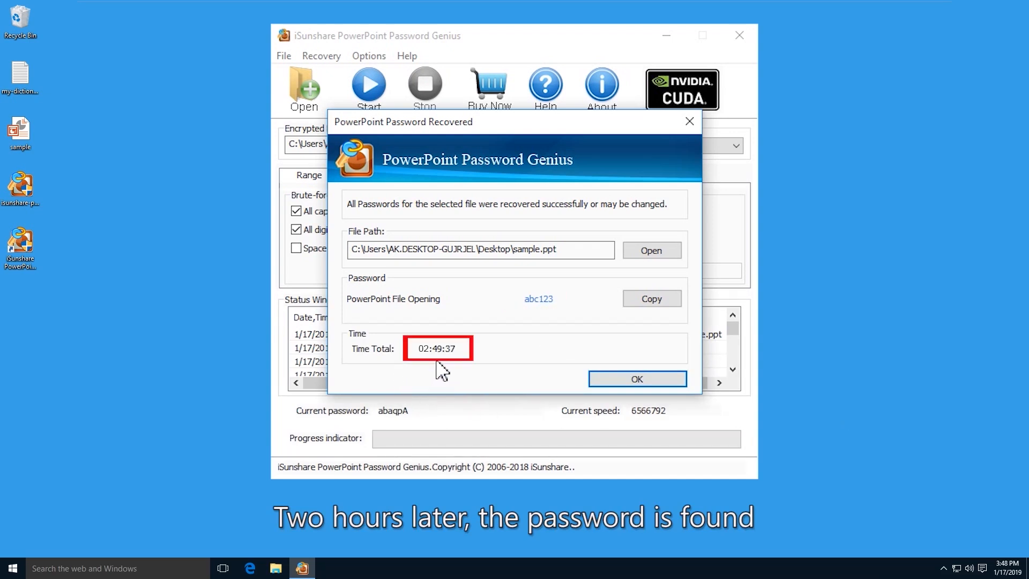
{"action": "mouse_move", "coordinate": [553, 383]}
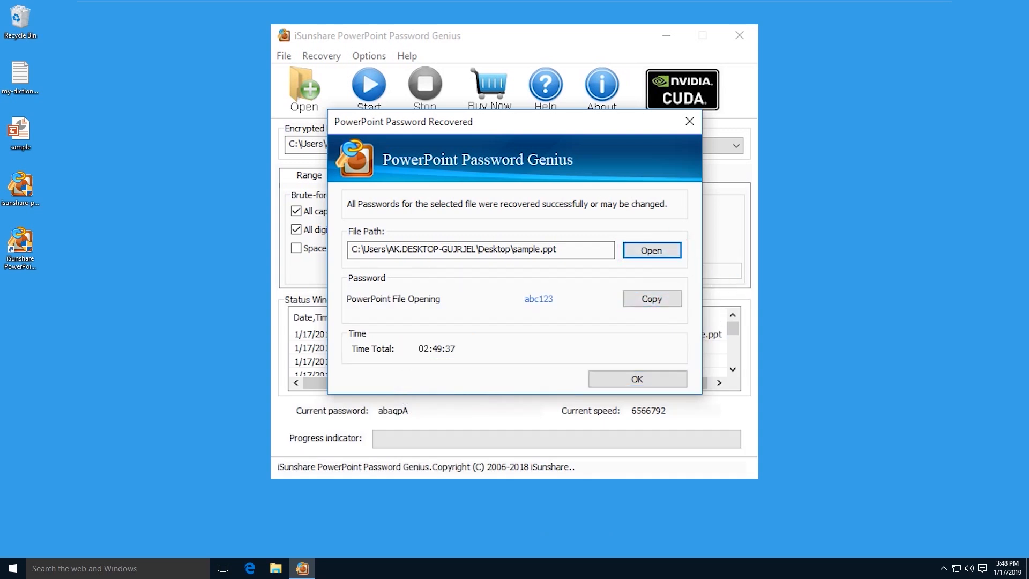
Launch sample.ppt in PowerPoint from the Password Recovered dialog.
{"action": "left_click", "coordinate": [650, 250]}
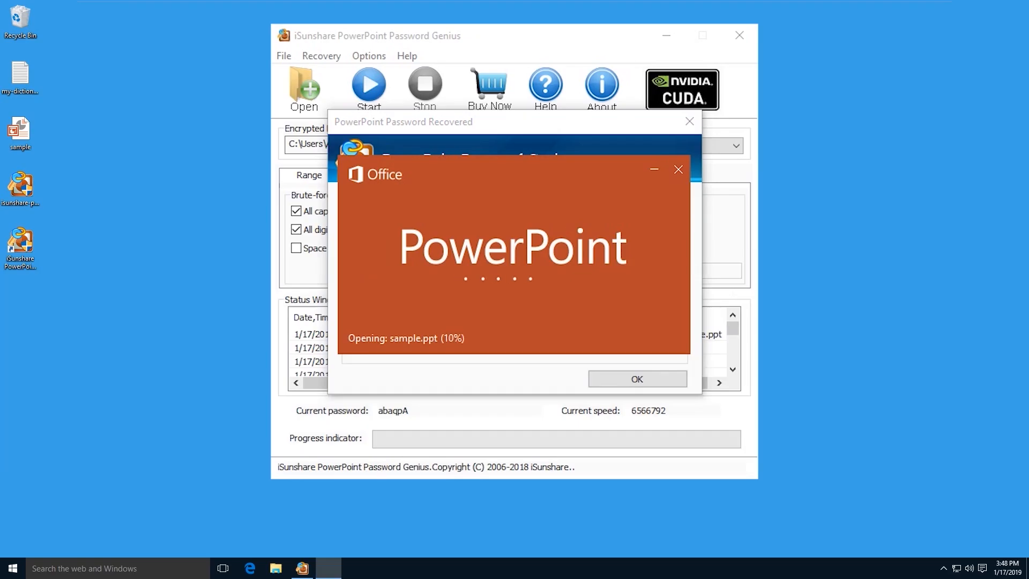
{"action": "right_click", "coordinate": [498, 286]}
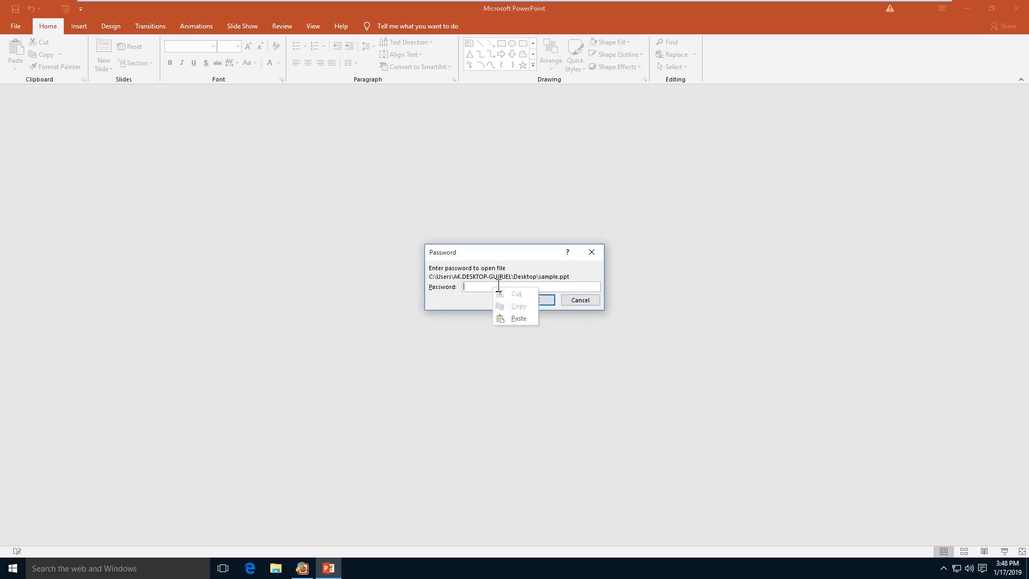
{"action": "left_click", "coordinate": [518, 318]}
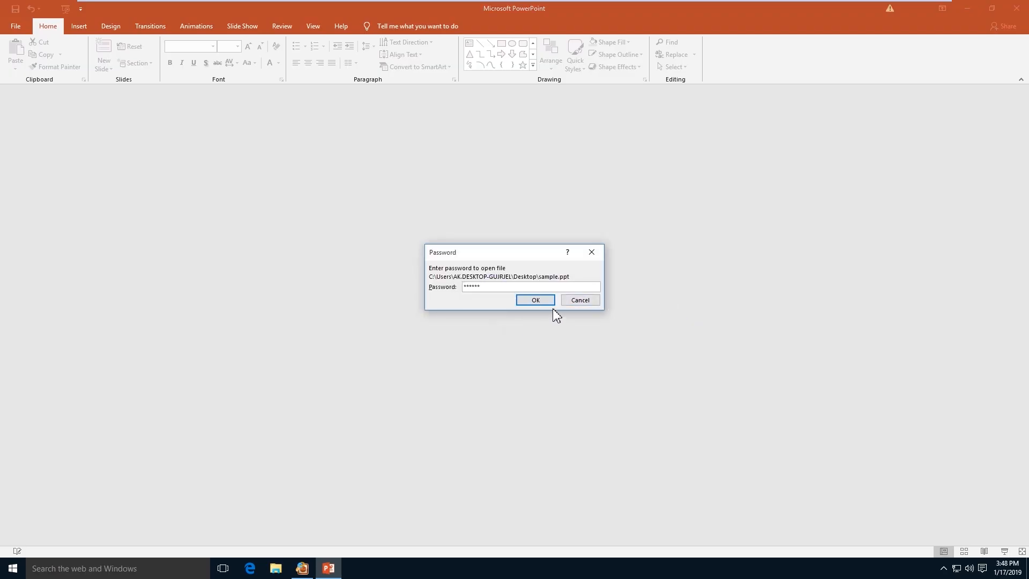
{"action": "left_click", "coordinate": [534, 300]}
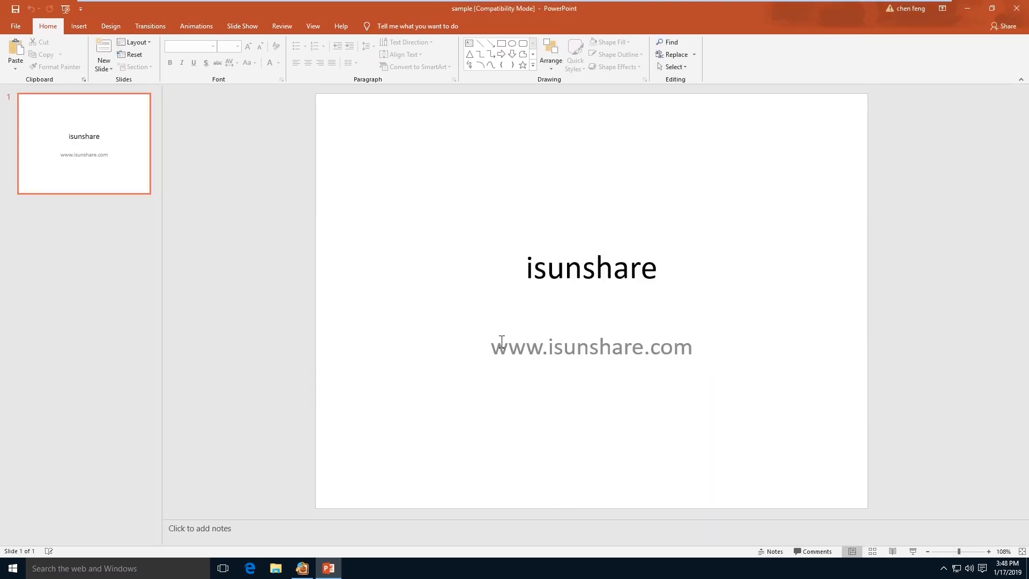
{"action": "left_click", "coordinate": [591, 346]}
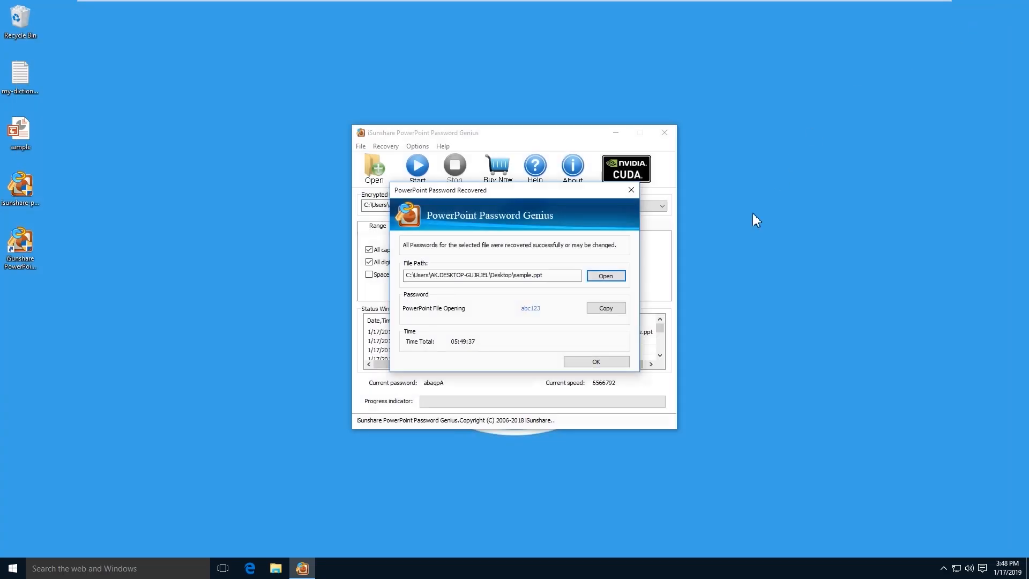
Dismiss the earlier result, choose Mask recovery and enter the mask a?????
{"action": "left_click", "coordinate": [595, 361]}
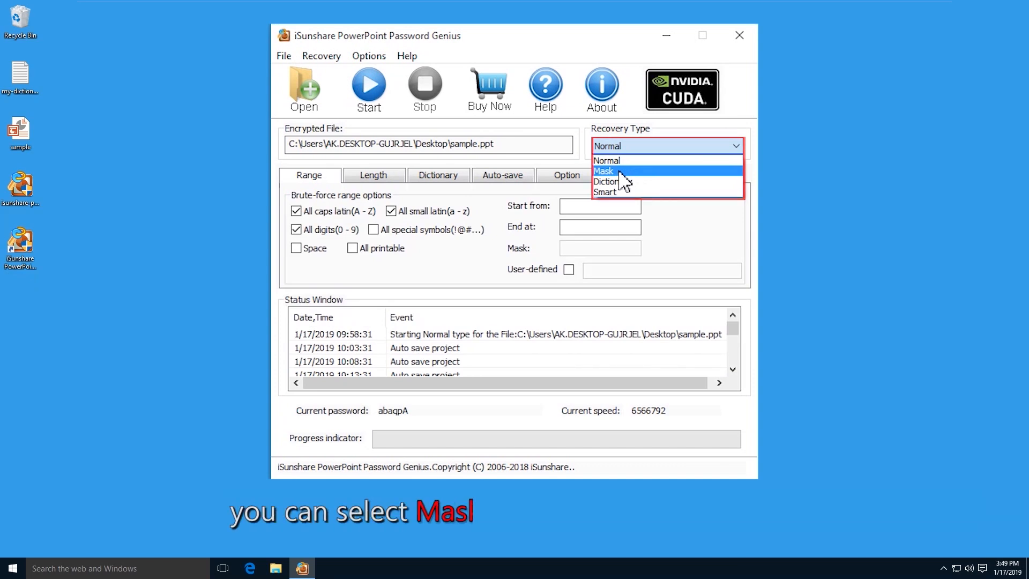
{"action": "left_click", "coordinate": [603, 171]}
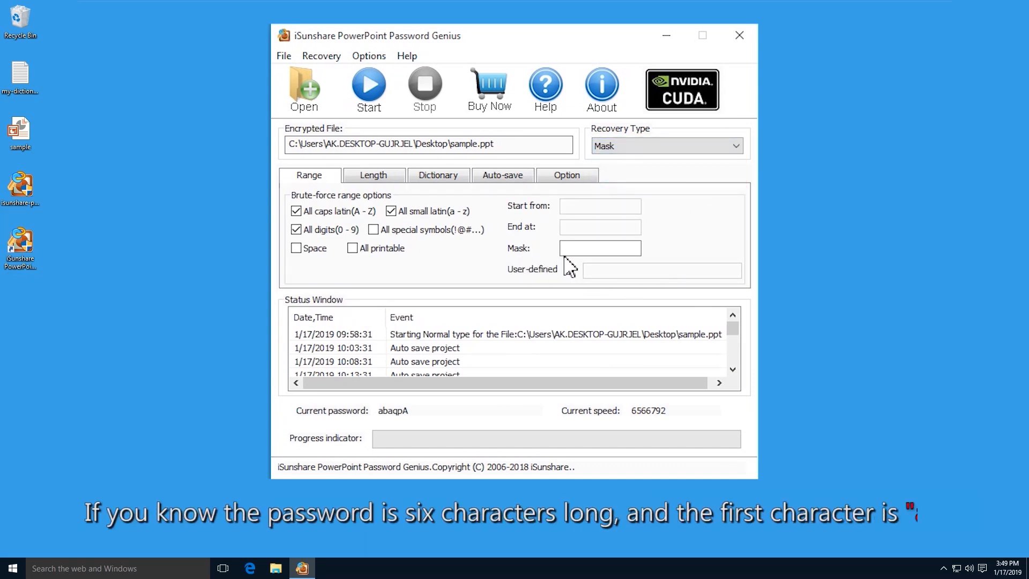
{"action": "left_click", "coordinate": [598, 247]}
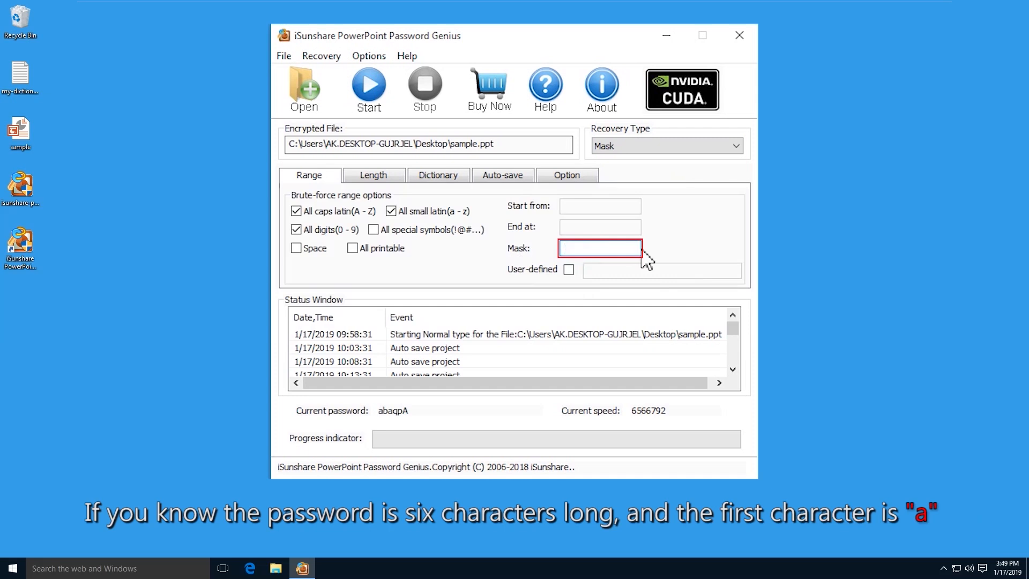
{"action": "type", "text": "a"}
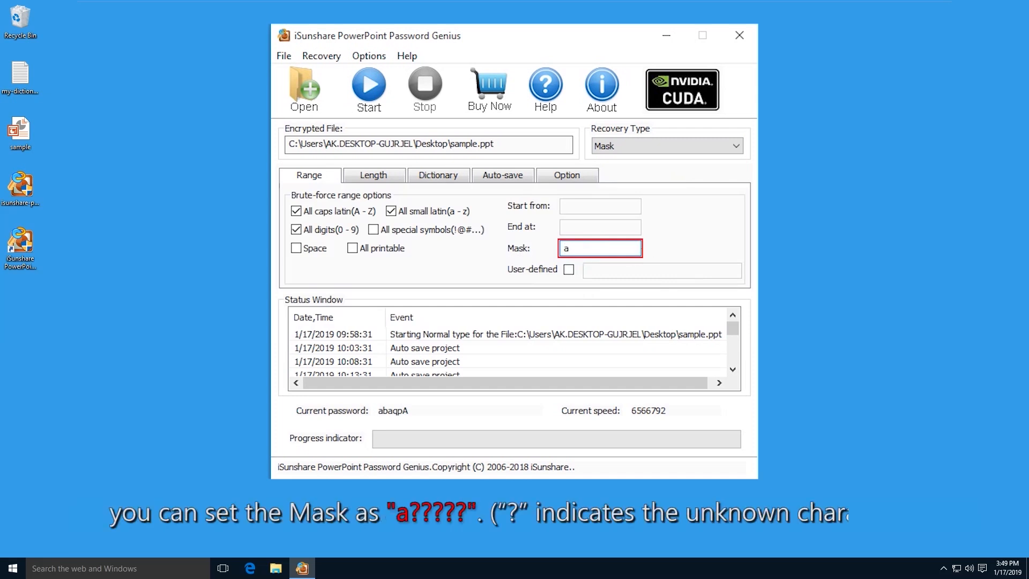
{"action": "type", "text": "????"}
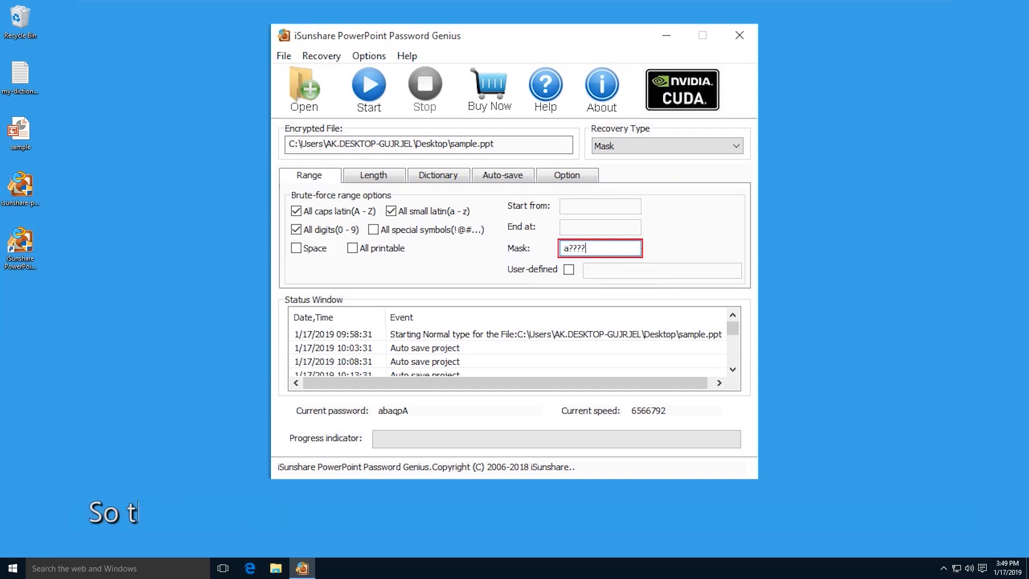
{"action": "type", "text": "?"}
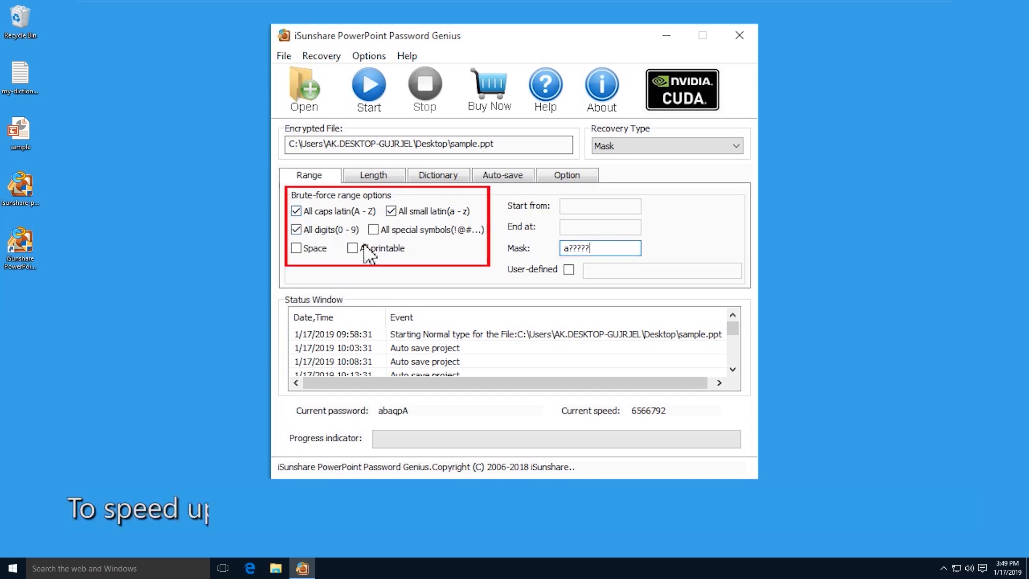
{"action": "mouse_move", "coordinate": [426, 251]}
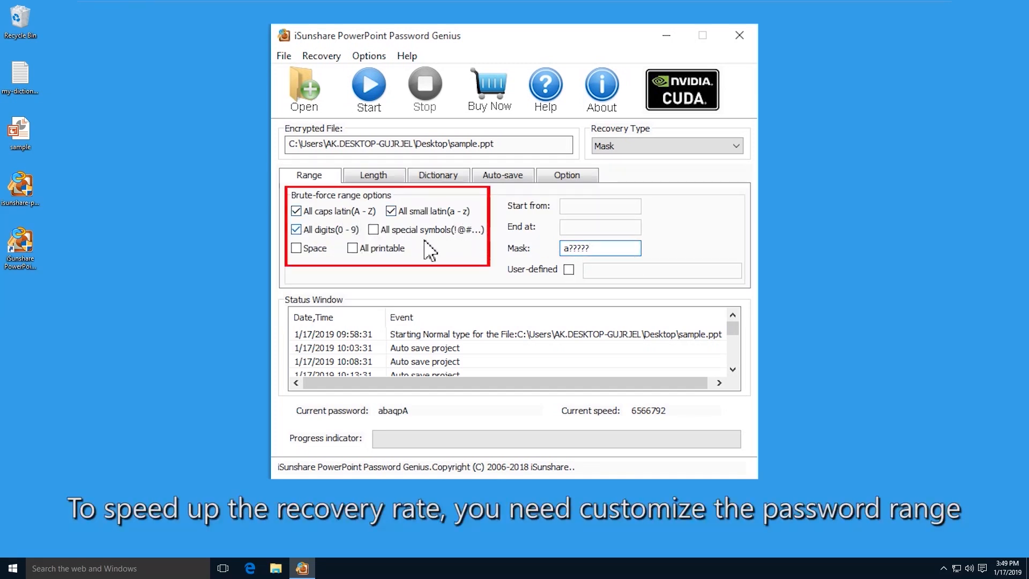
{"action": "mouse_move", "coordinate": [367, 89]}
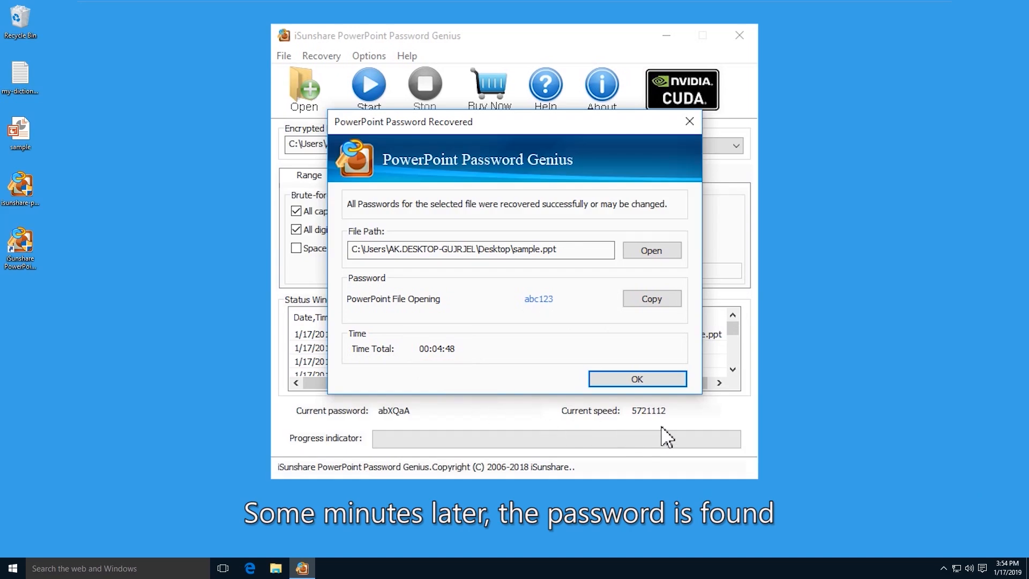
{"action": "left_click", "coordinate": [635, 378]}
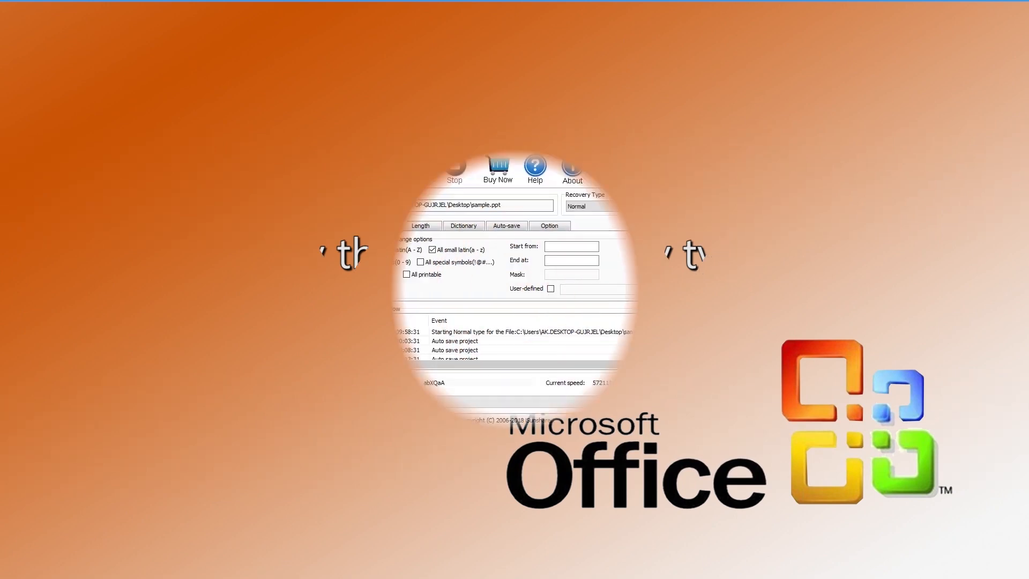
Choose Dictionary recovery and begin selecting a dictionary file on the Dictionary tab.
{"action": "left_click", "coordinate": [664, 146]}
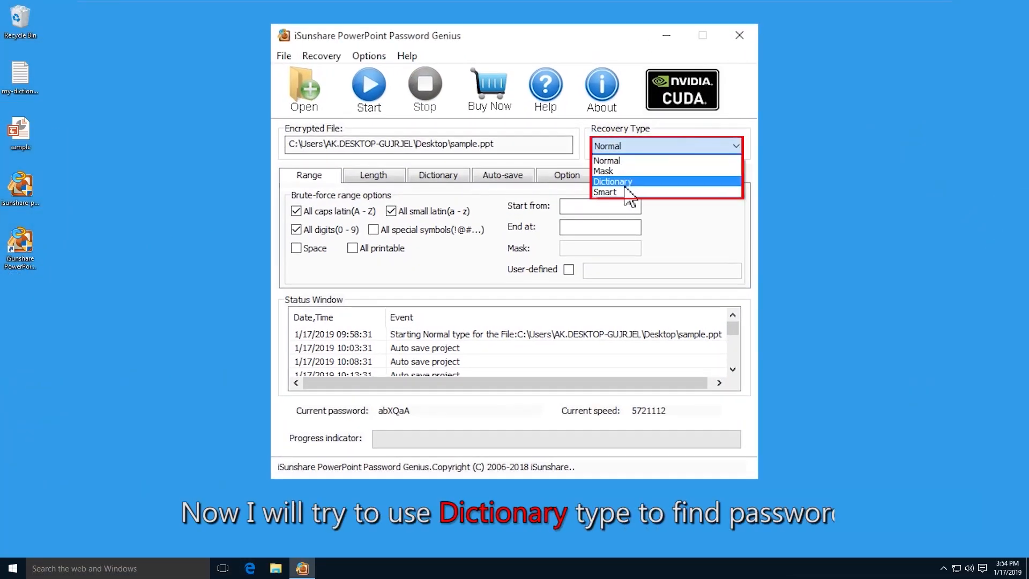
{"action": "mouse_move", "coordinate": [633, 191]}
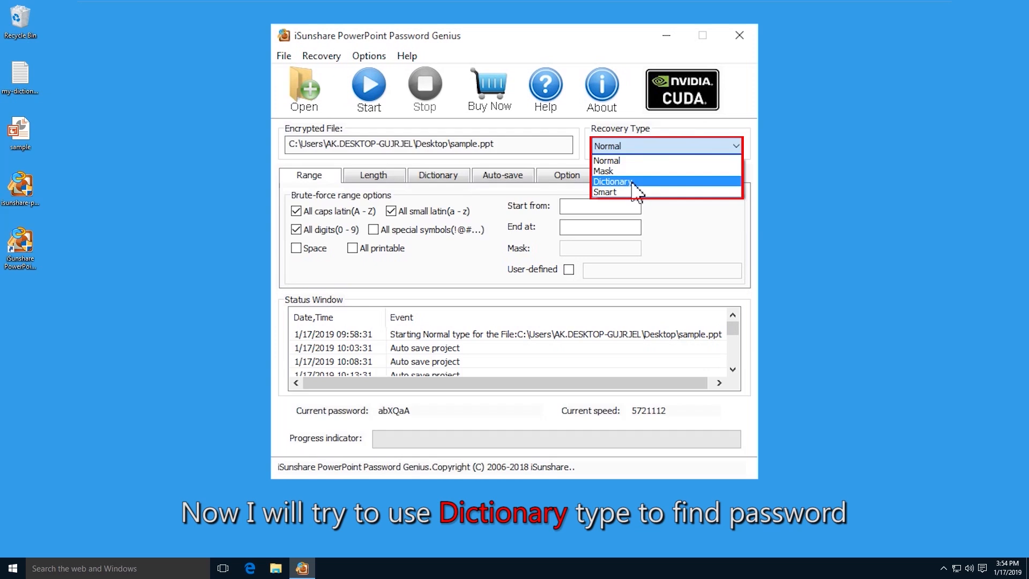
{"action": "left_click", "coordinate": [612, 182]}
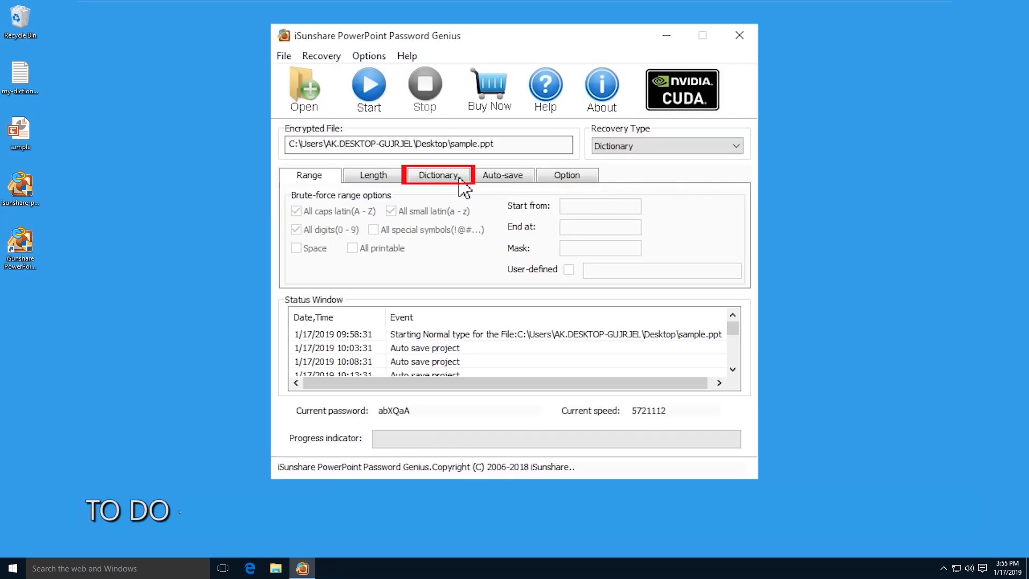
{"action": "left_click", "coordinate": [437, 175]}
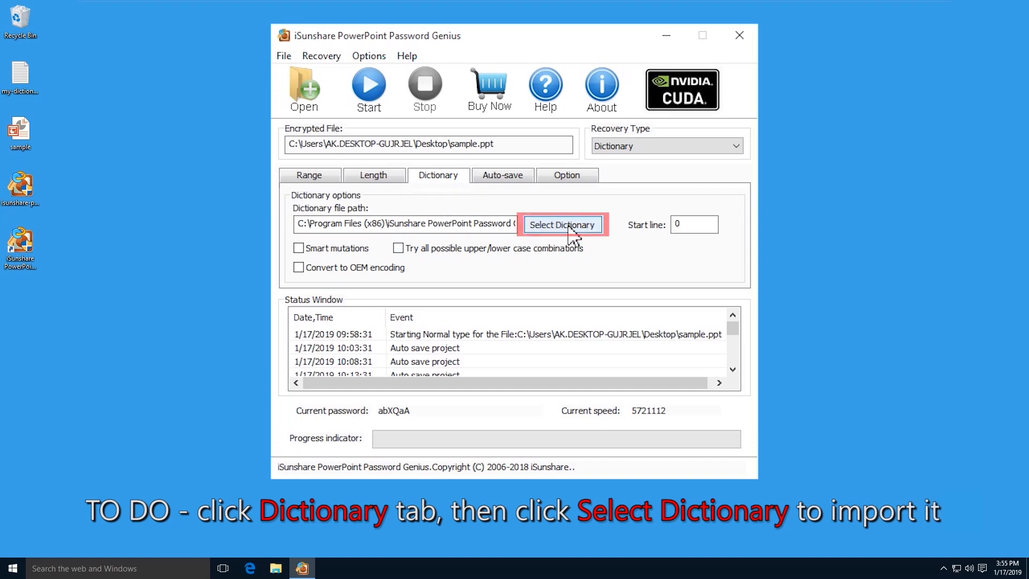
{"action": "left_click", "coordinate": [560, 224]}
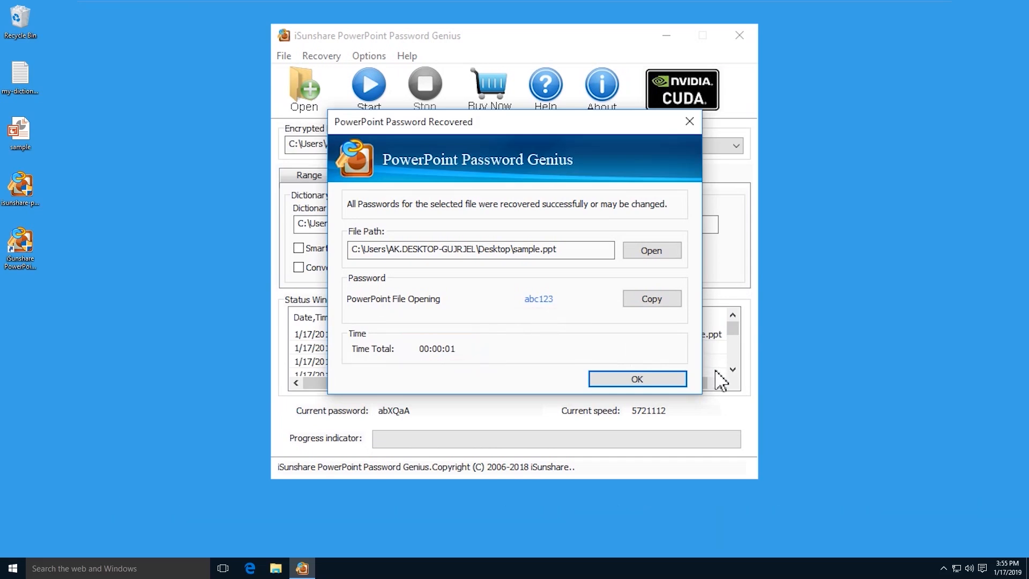
{"action": "left_click", "coordinate": [635, 378]}
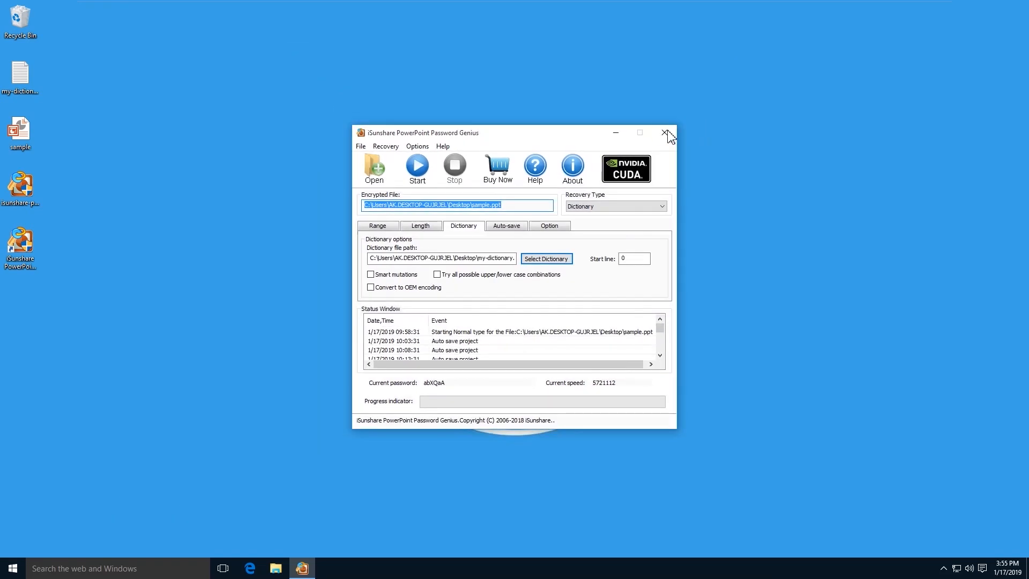